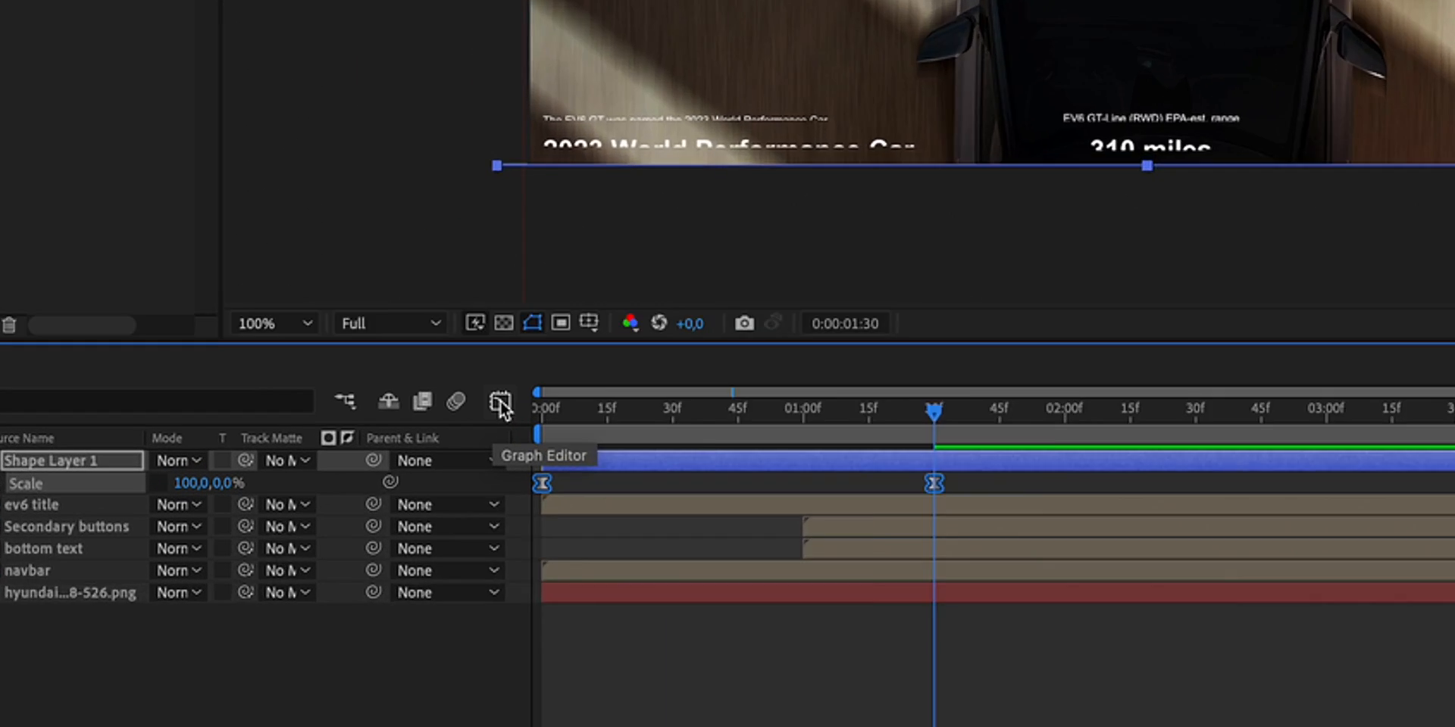
Switch the timeline to the Graph Editor to show the Scale keyframes as a speed graph.
{"action": "left_click", "coordinate": [500, 402]}
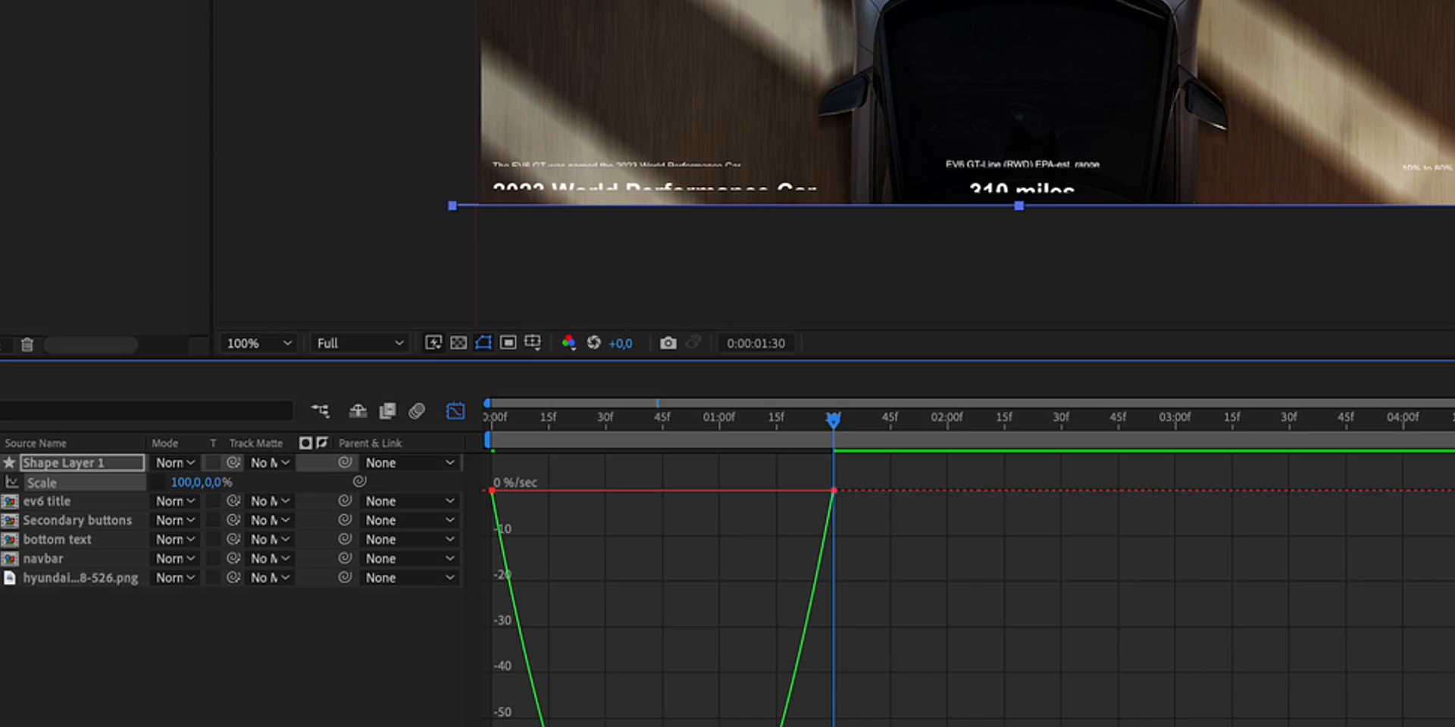